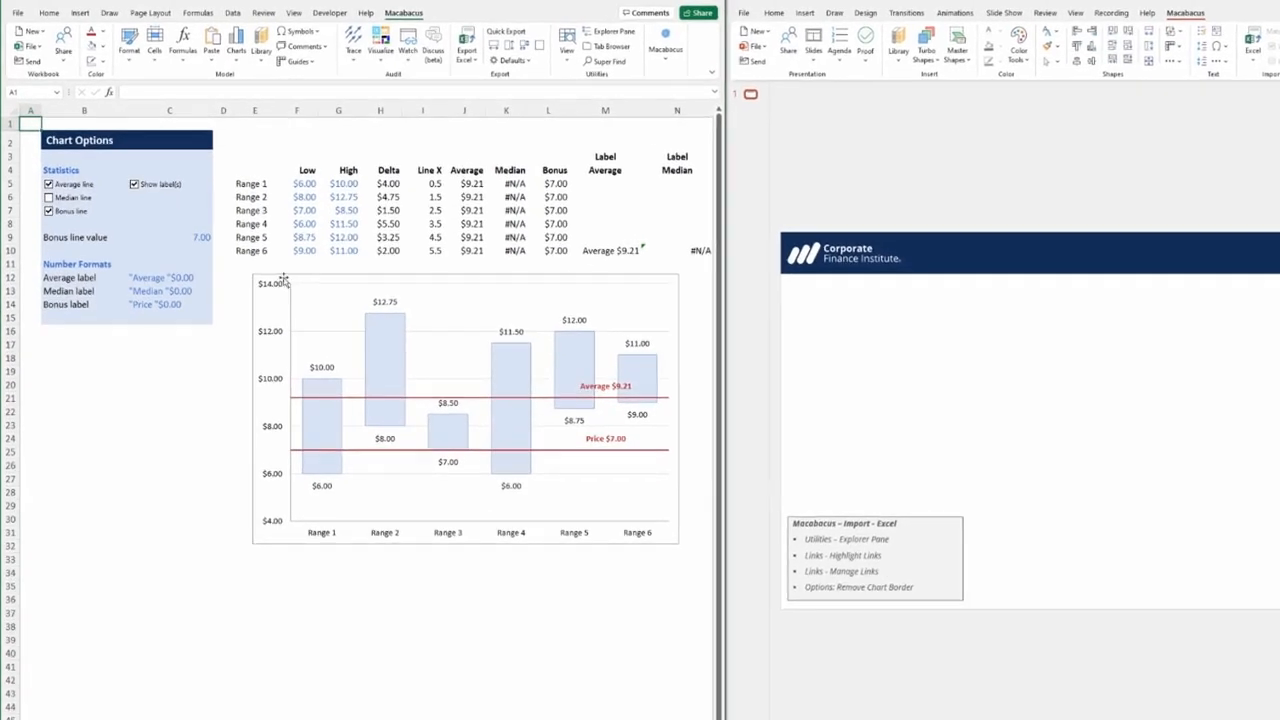
# Select the football field chart in Excel for export as a linked chart.
pyautogui.click(465, 410)
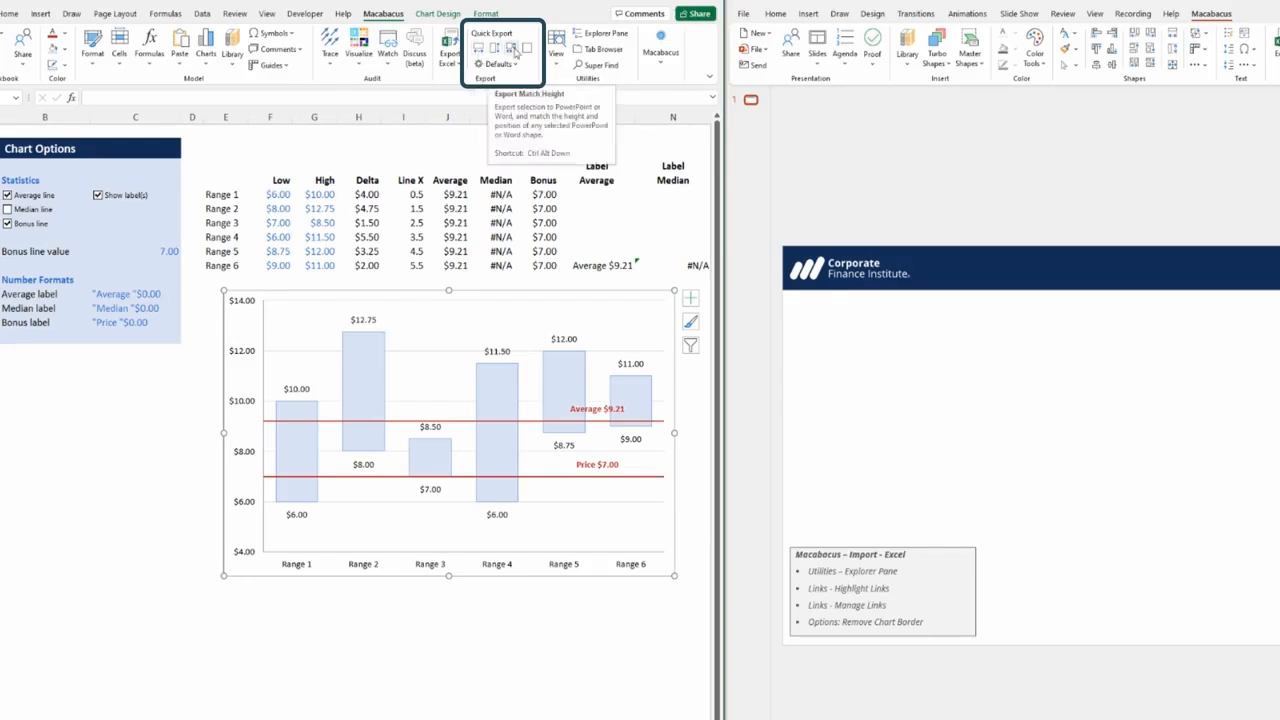
pyautogui.moveTo(527, 50)
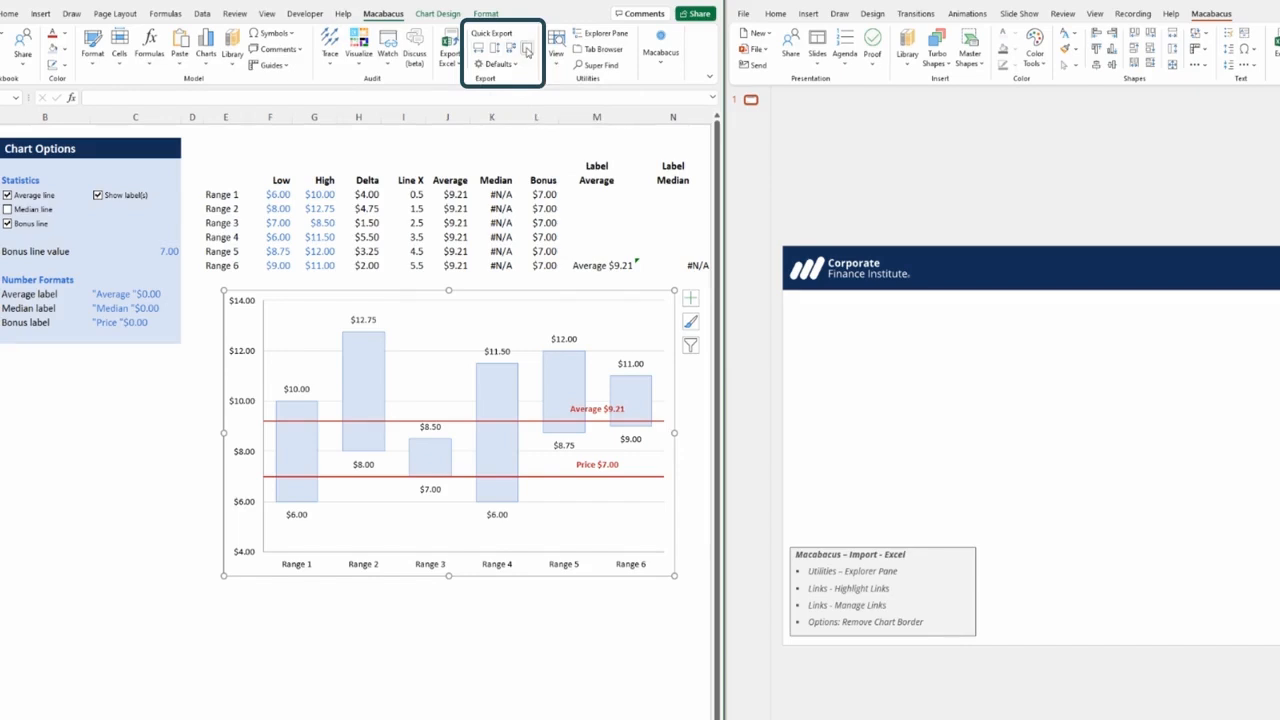
pyautogui.moveTo(526, 50)
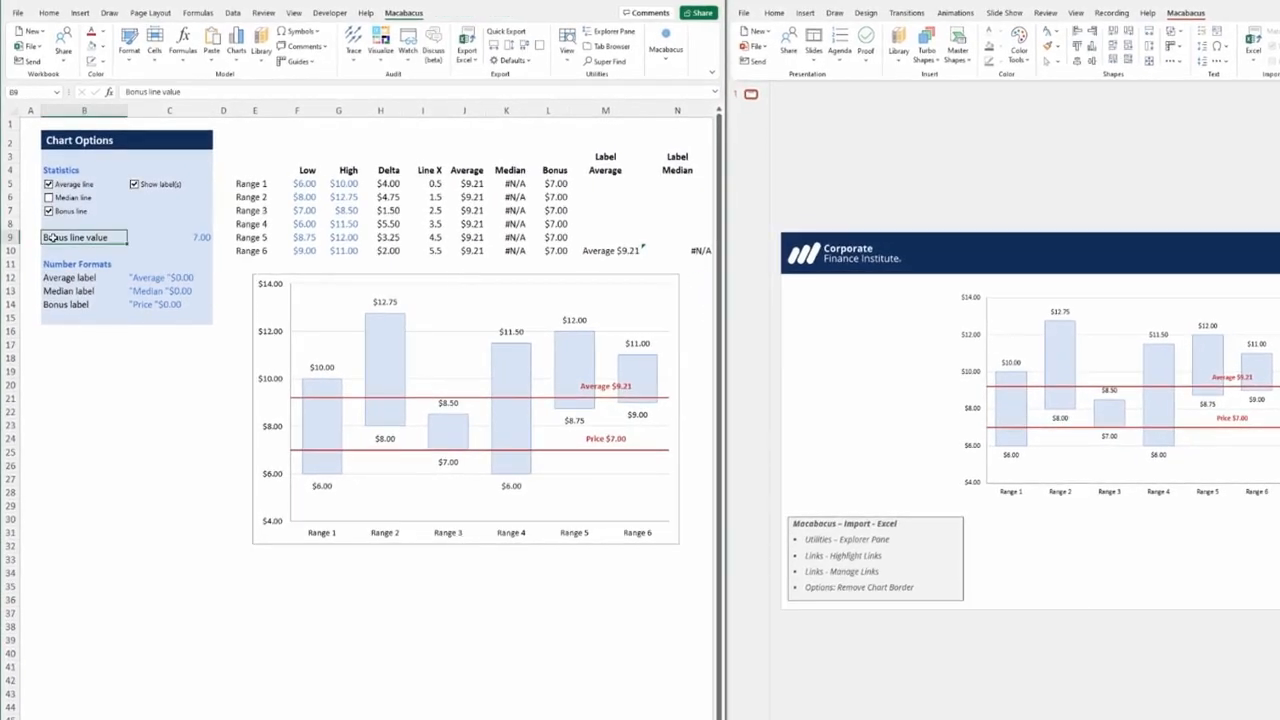
# Set the bonus value in C9 to 5 and recolour the chart's range bars.
pyautogui.click(165, 237)
pyautogui.write('5')
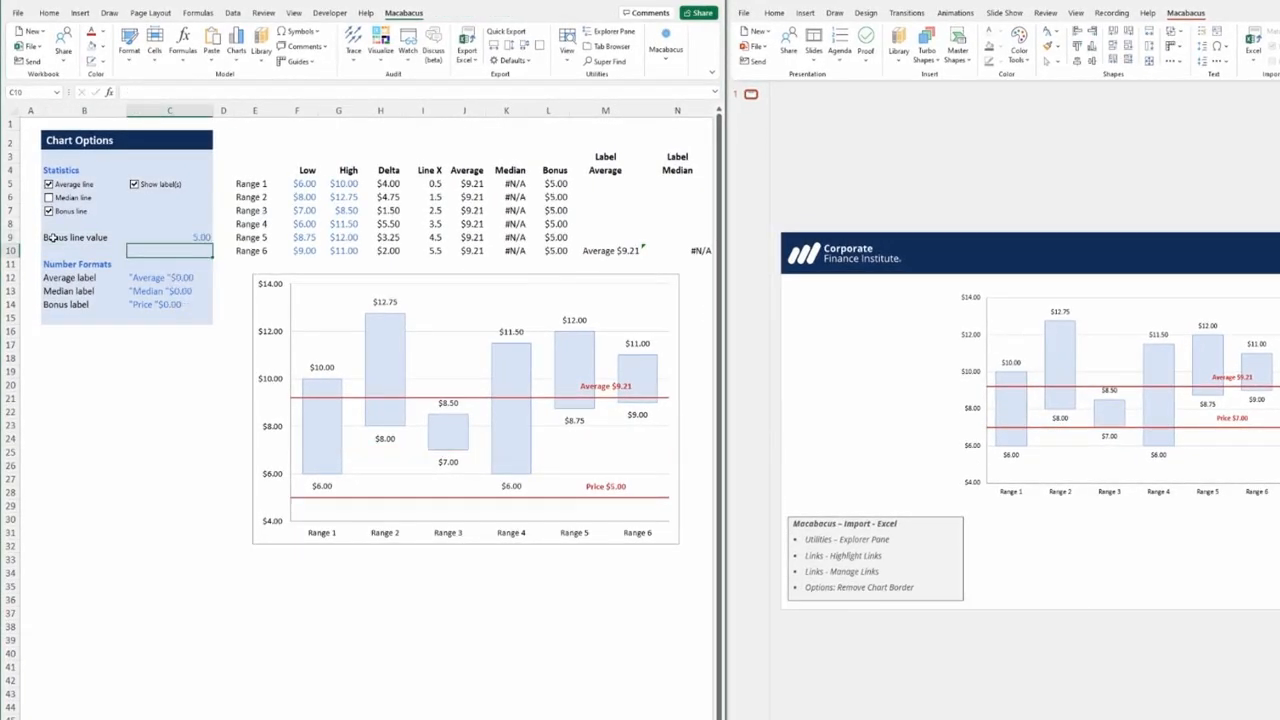
pyautogui.rightClick(450, 345)
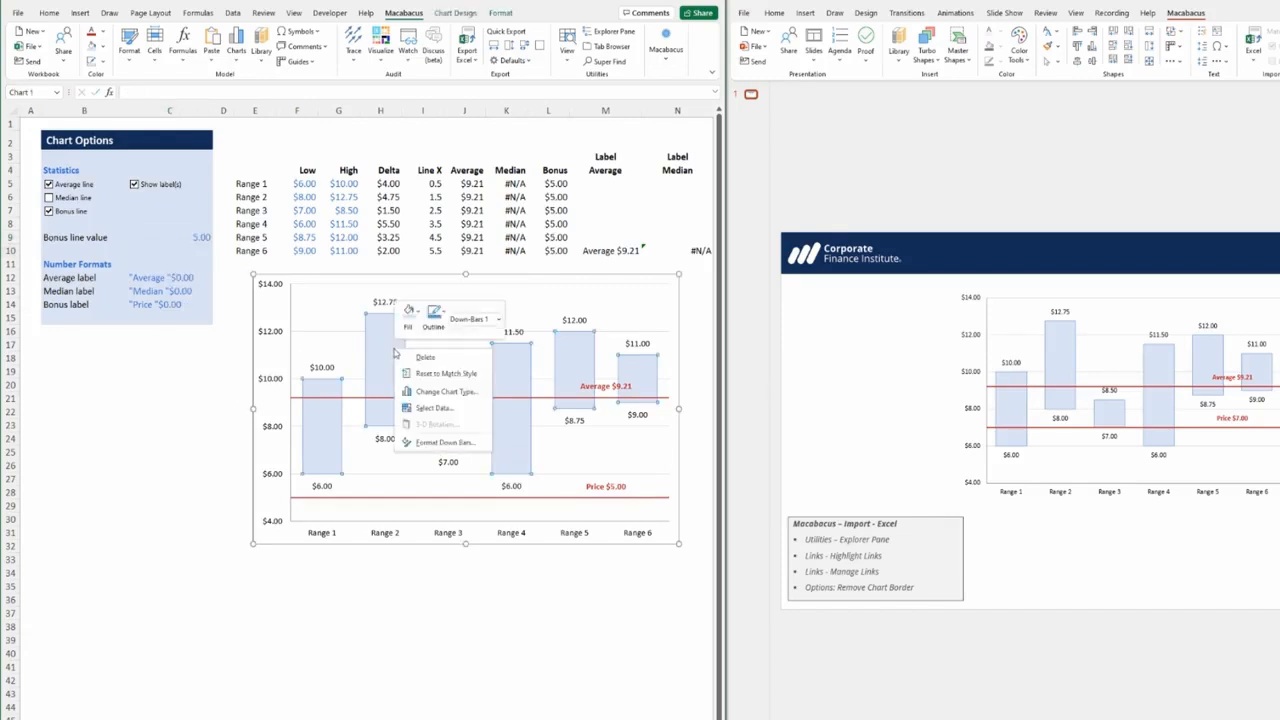
pyautogui.click(408, 316)
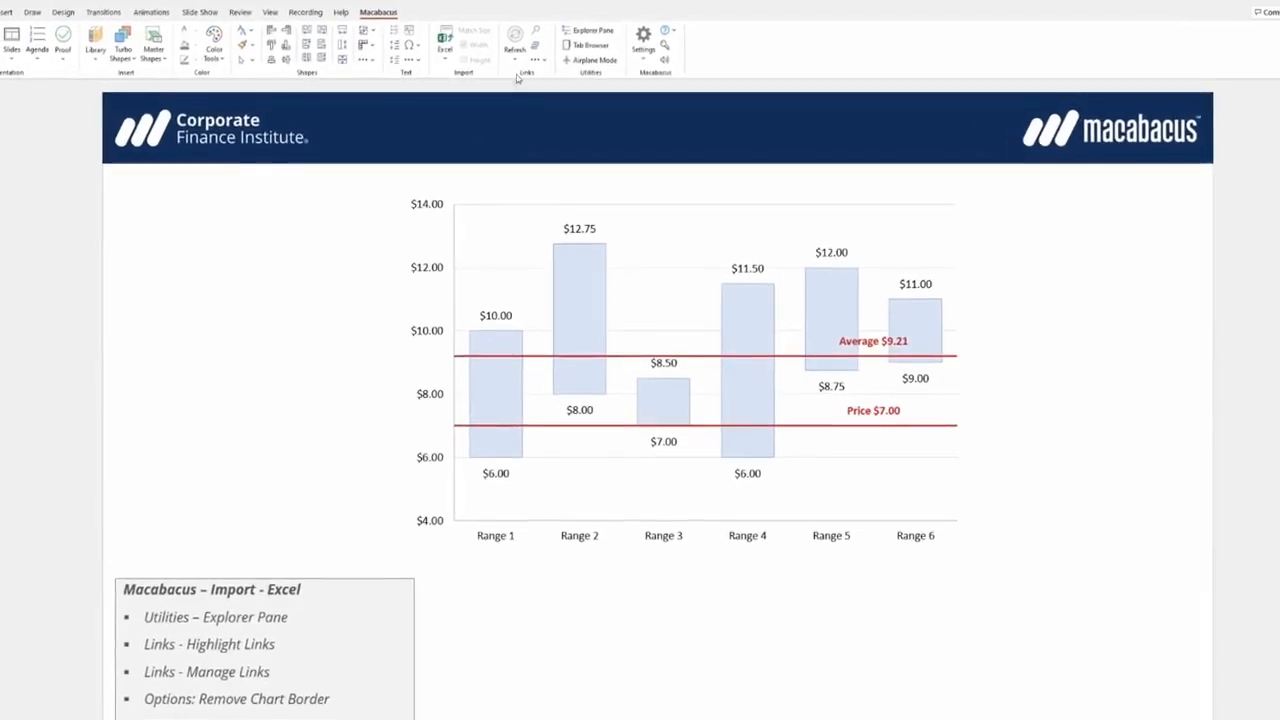
# Refresh all Macabacus shape and text links and dismiss the success message.
pyautogui.click(513, 45)
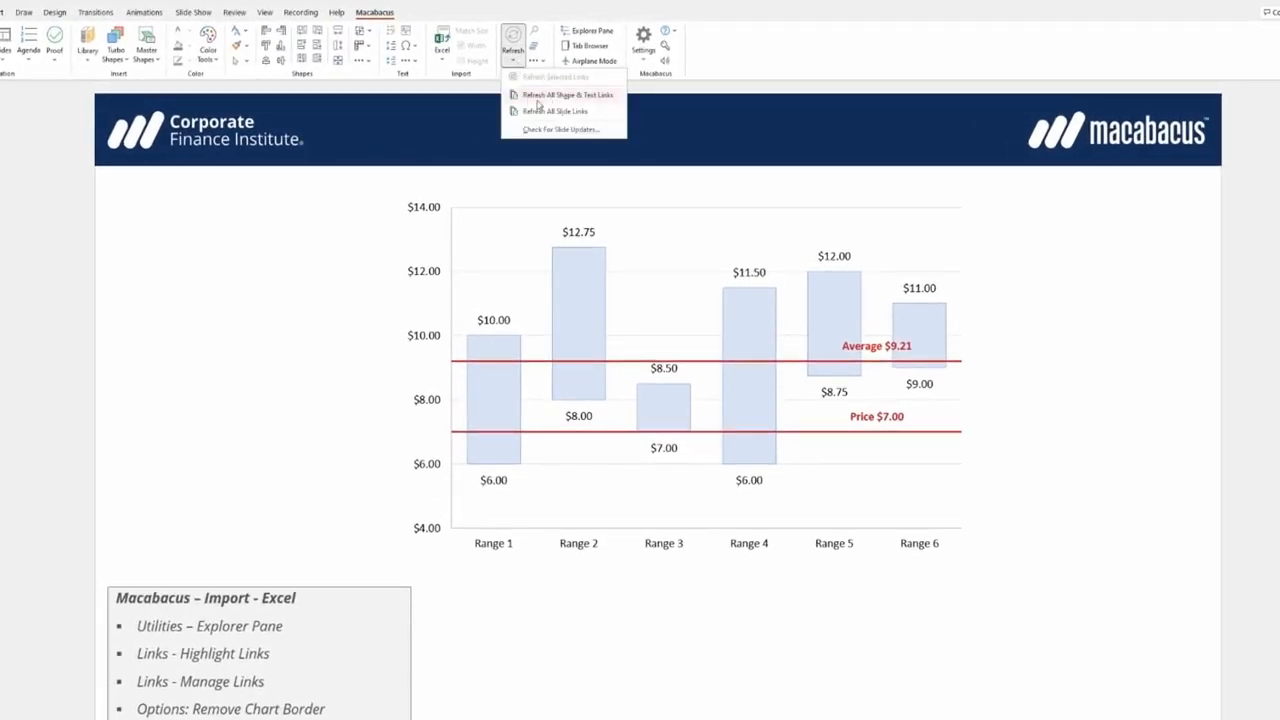
pyautogui.click(531, 102)
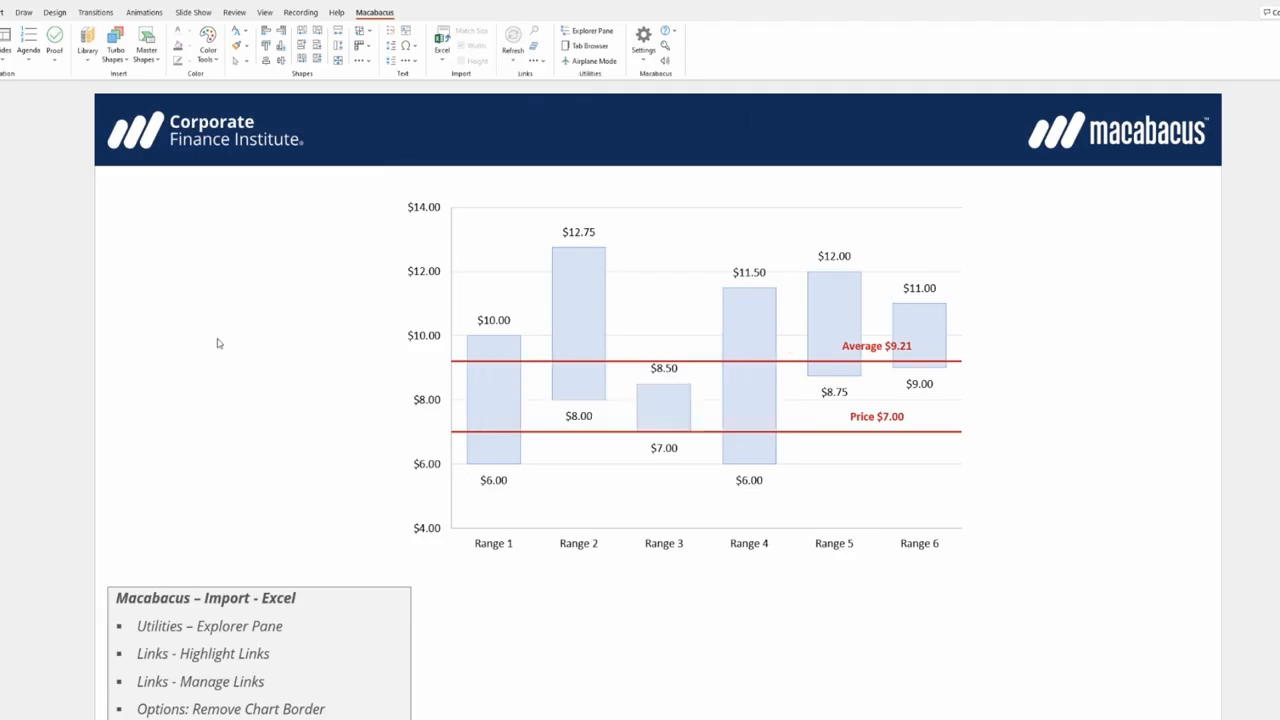
pyautogui.click(513, 38)
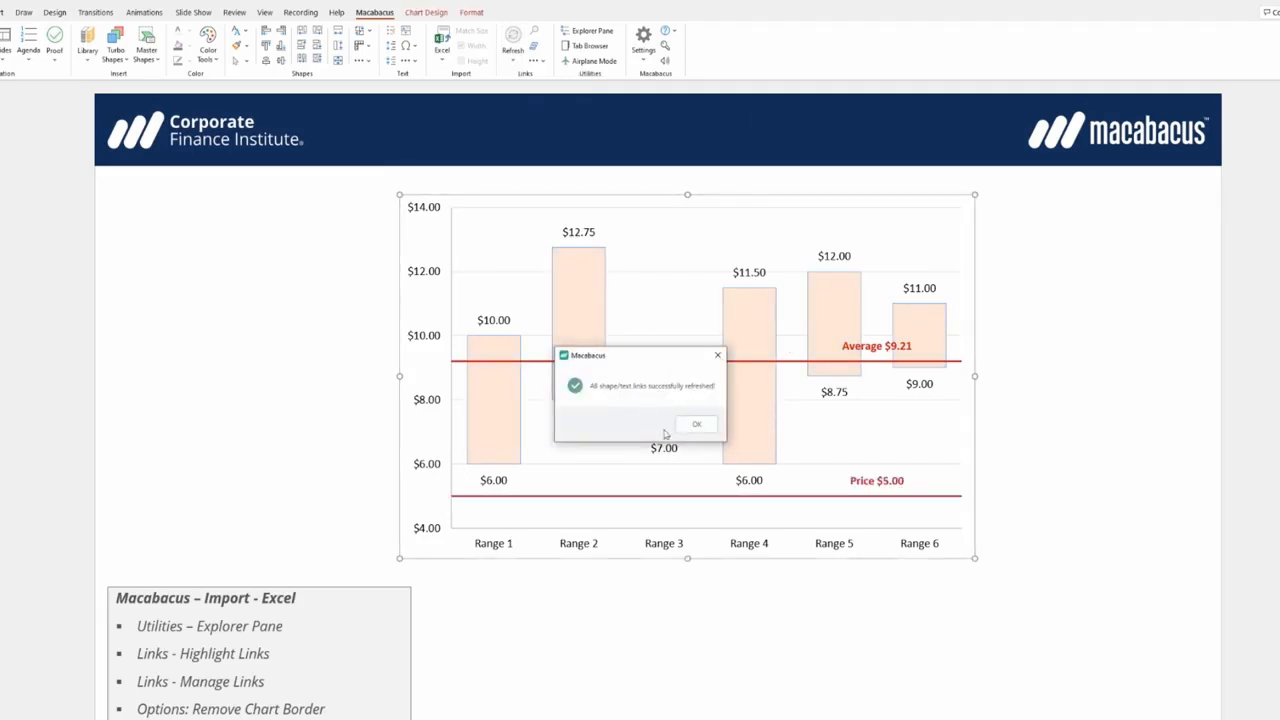
pyautogui.click(696, 423)
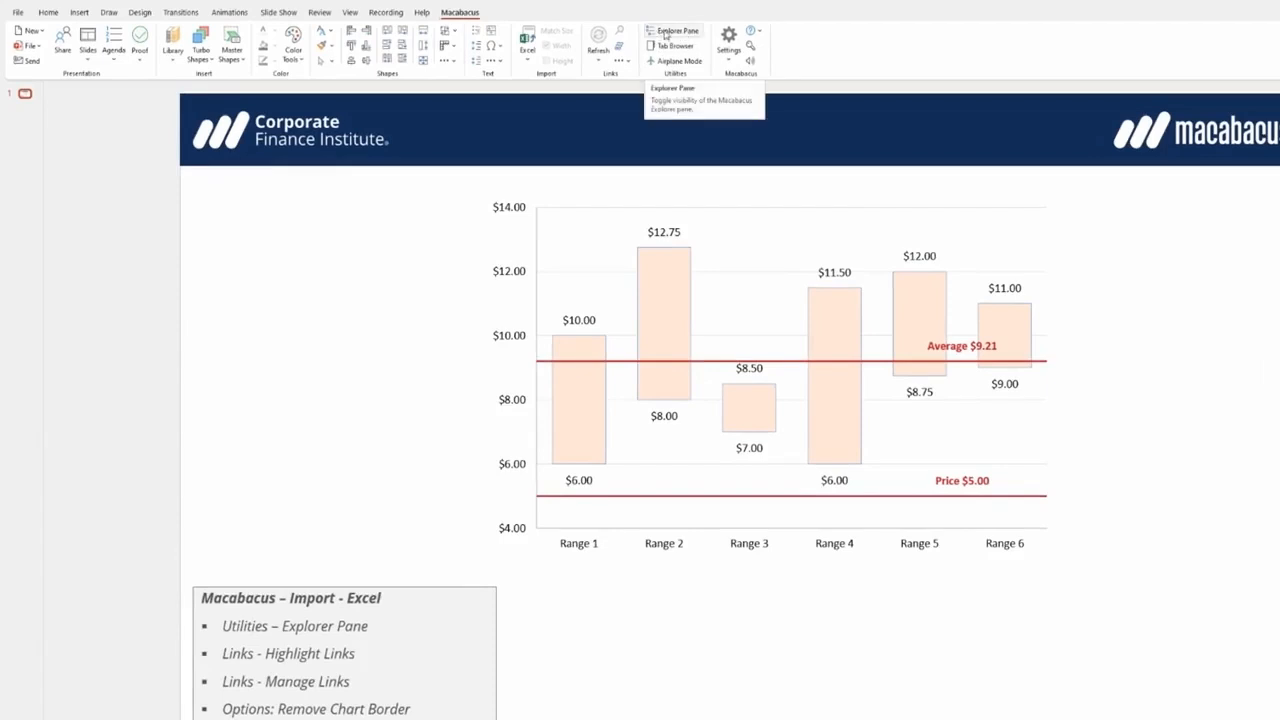
# Show the Macabacus Explorer pane with Slide1 expanded to Graphic 2, Graphic 1 and Chart 9.
pyautogui.click(673, 31)
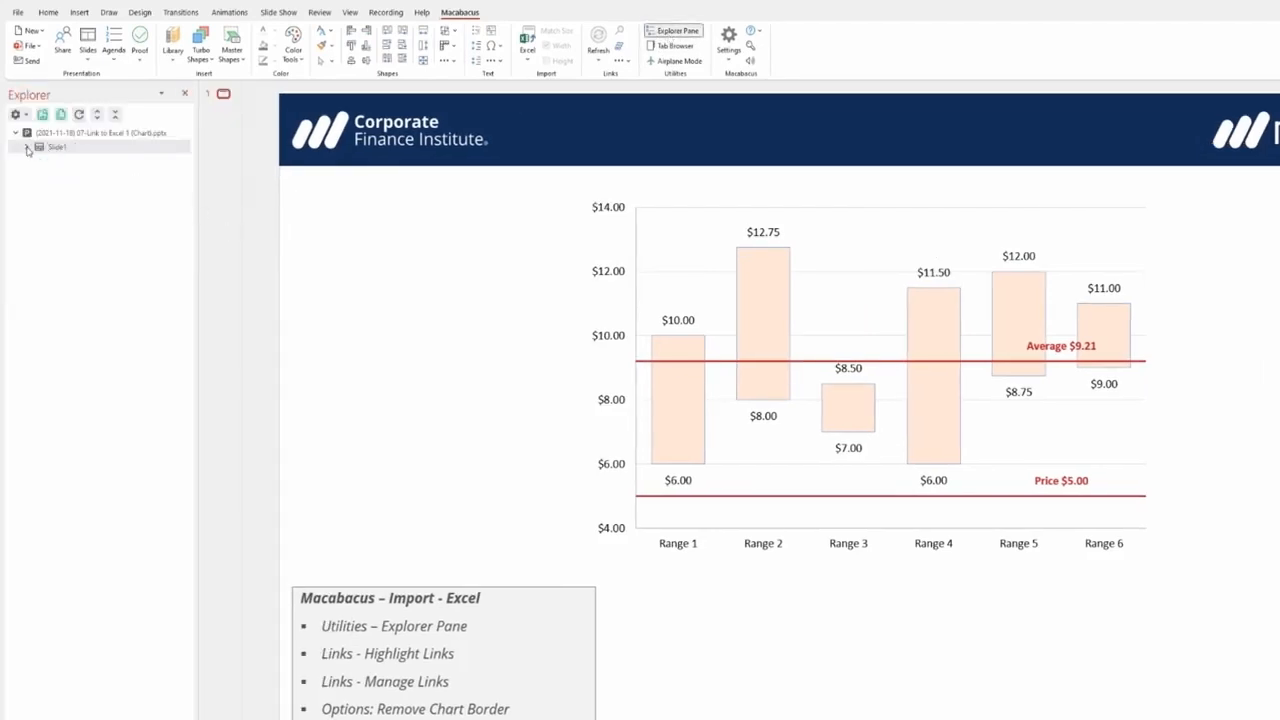
pyautogui.click(28, 147)
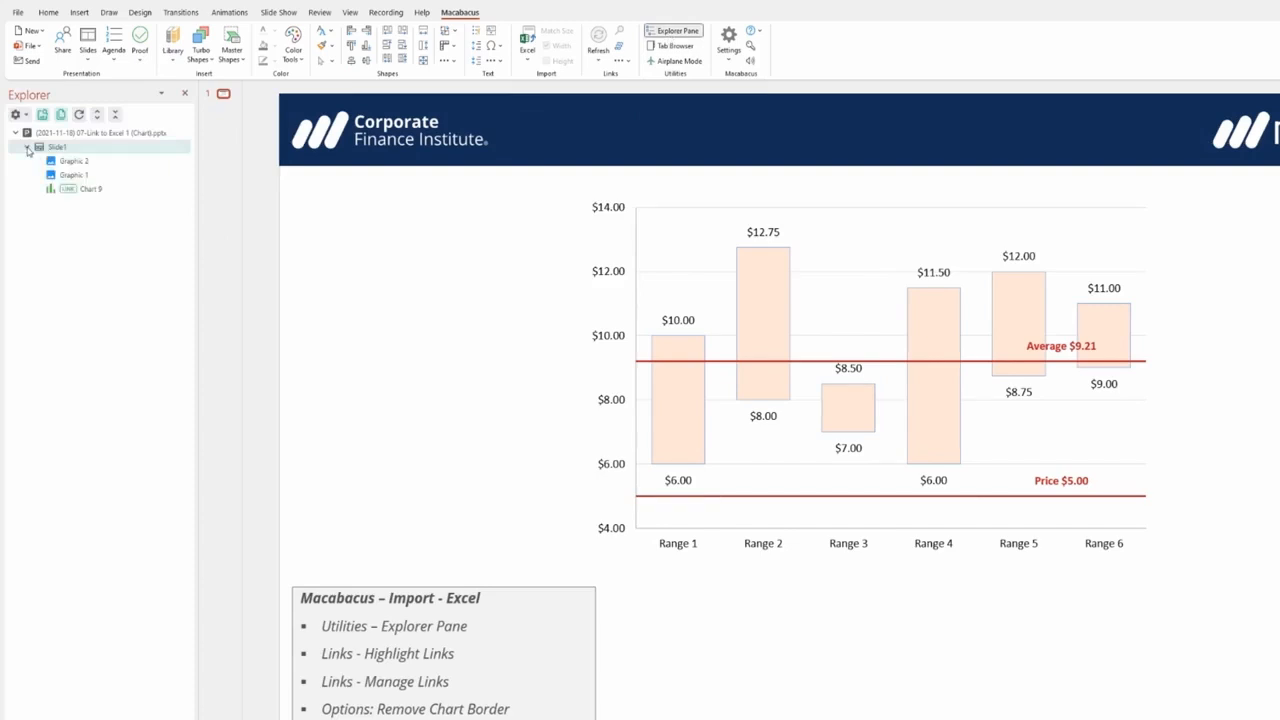
pyautogui.moveTo(90, 189)
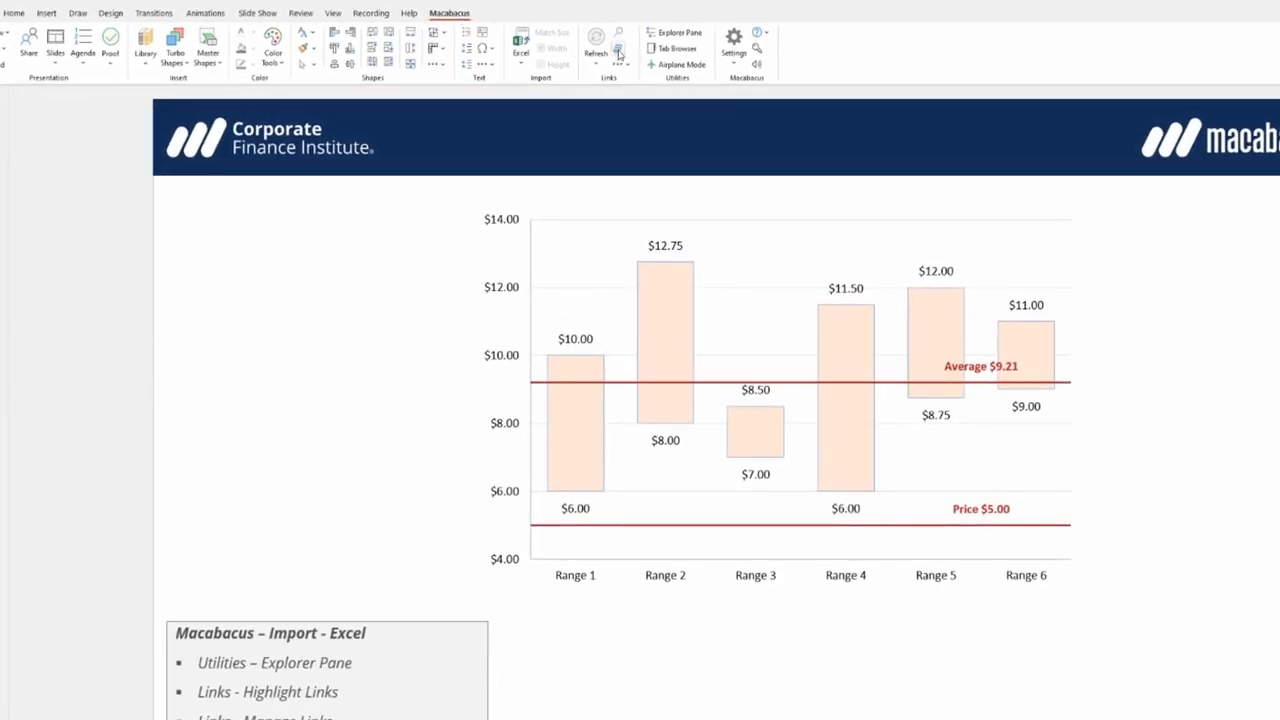
pyautogui.moveTo(618, 50)
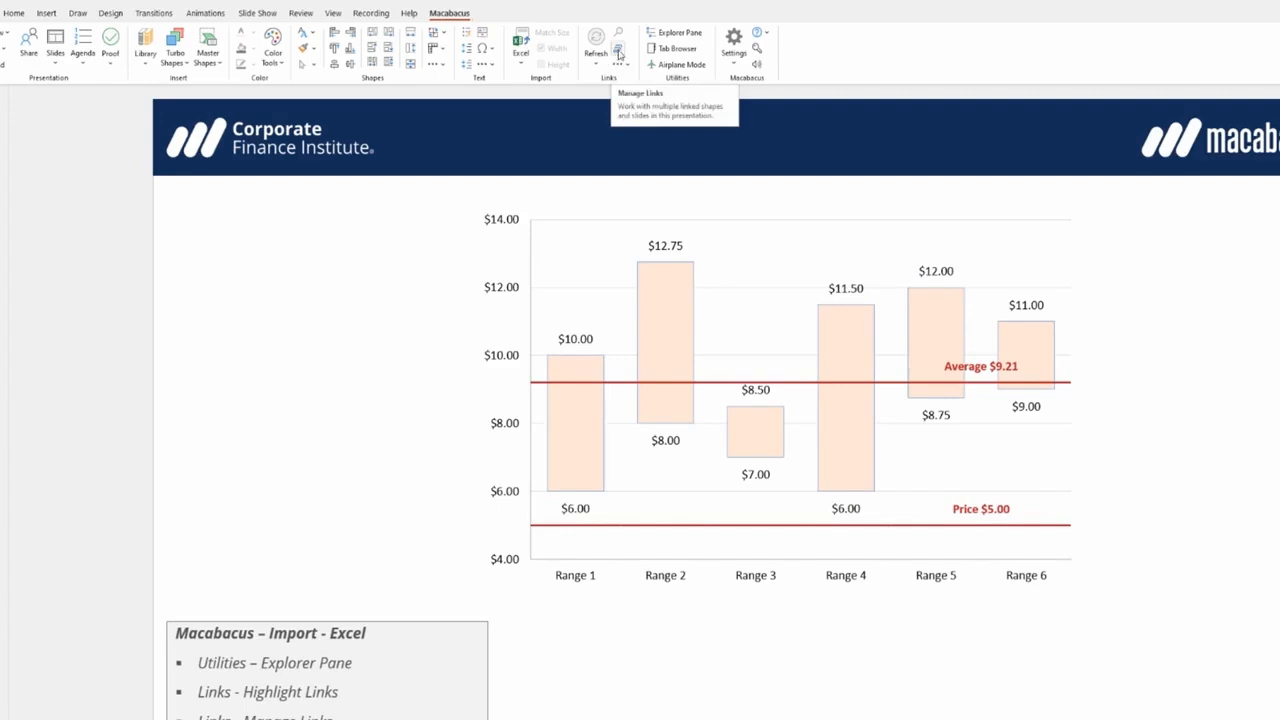
pyautogui.click(618, 48)
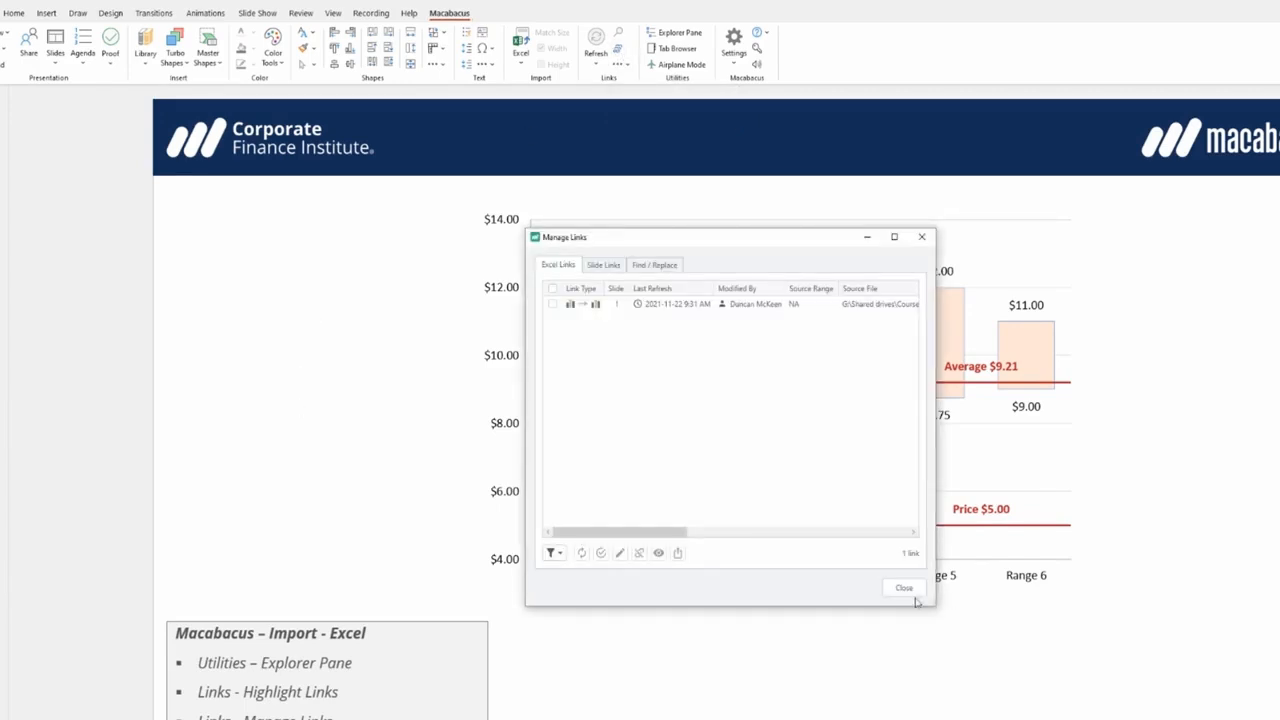
pyautogui.click(903, 587)
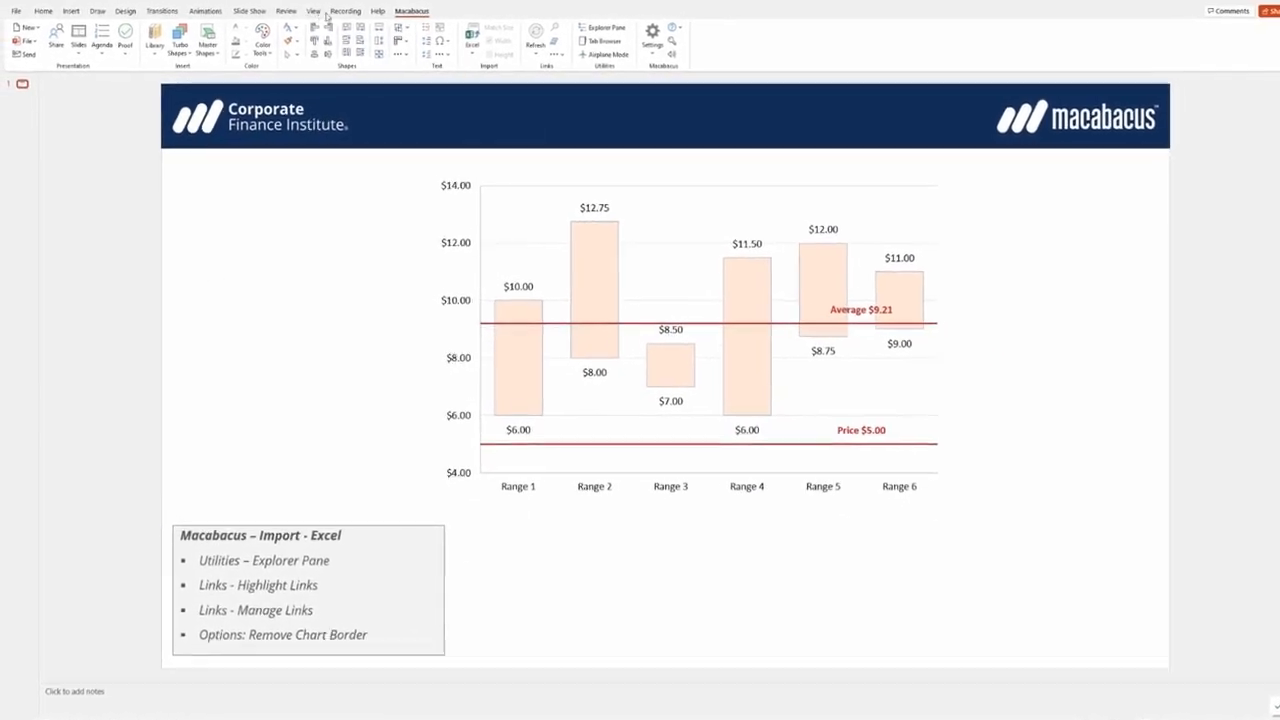
# Highlight linked shapes with Macabacus and show the presentation in Slide Sorter view.
pyautogui.click(313, 11)
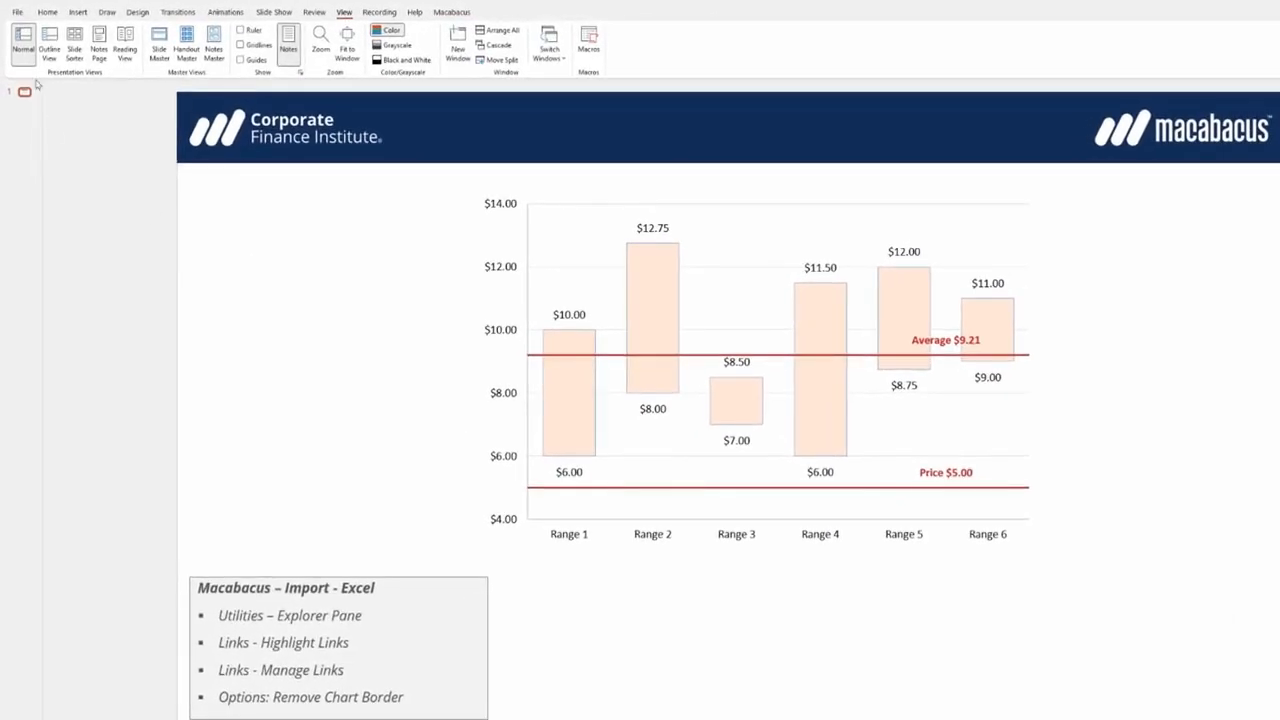
pyautogui.moveTo(22, 43)
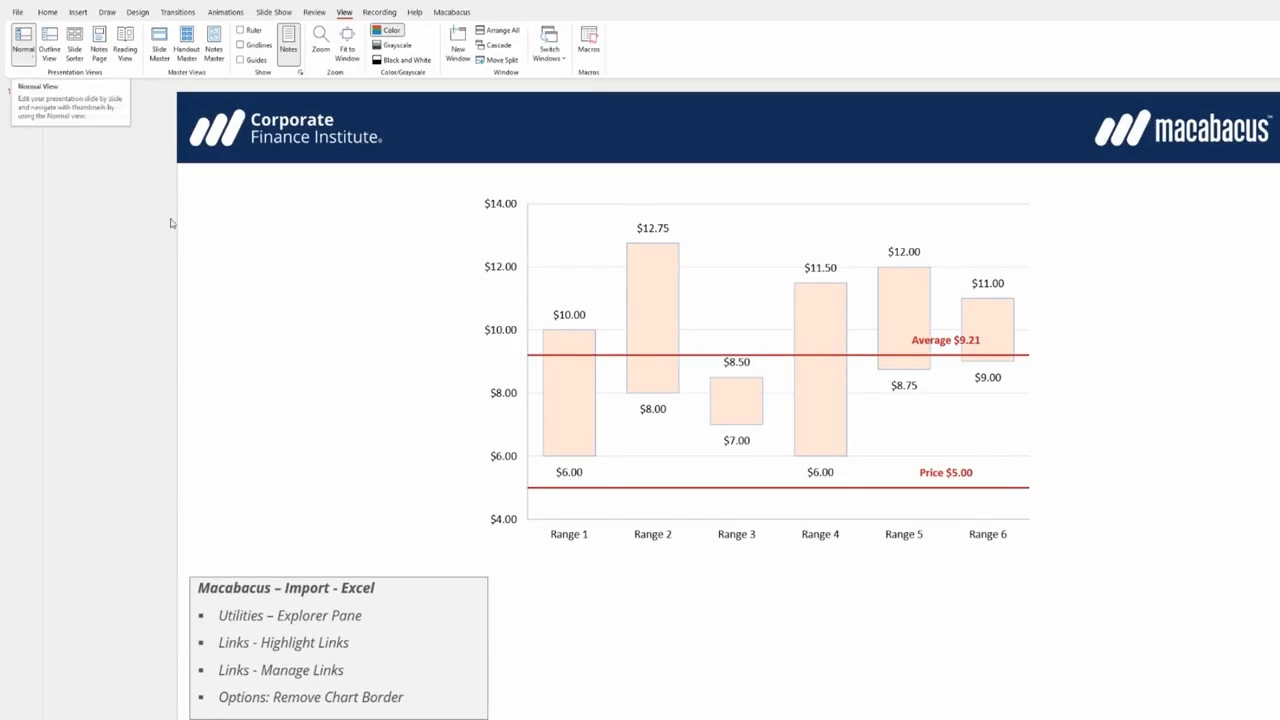
pyautogui.click(451, 12)
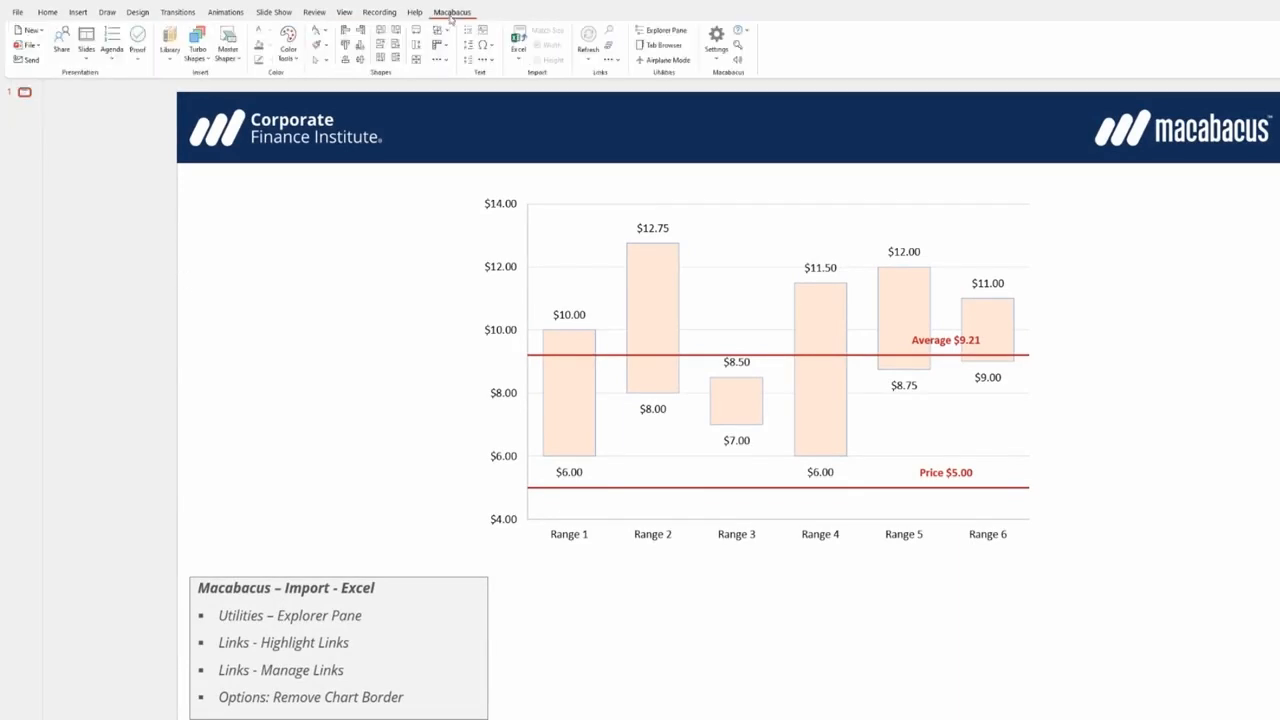
pyautogui.click(611, 59)
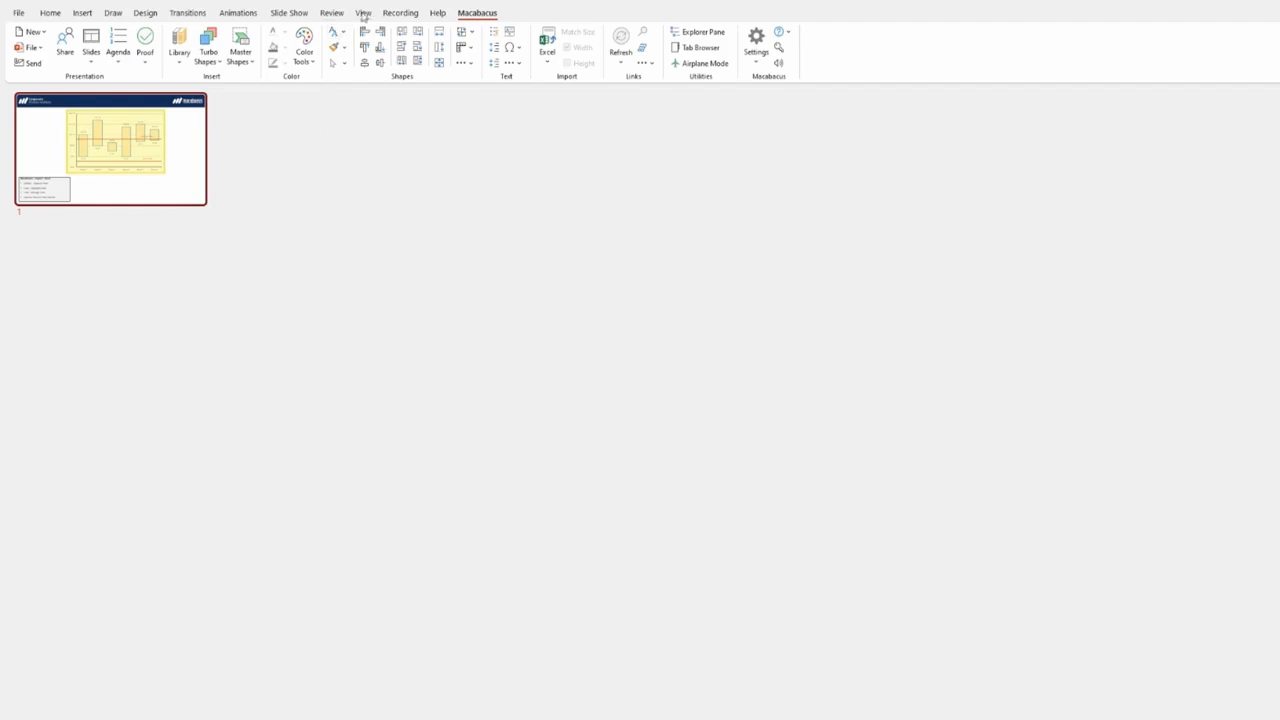
pyautogui.click(363, 12)
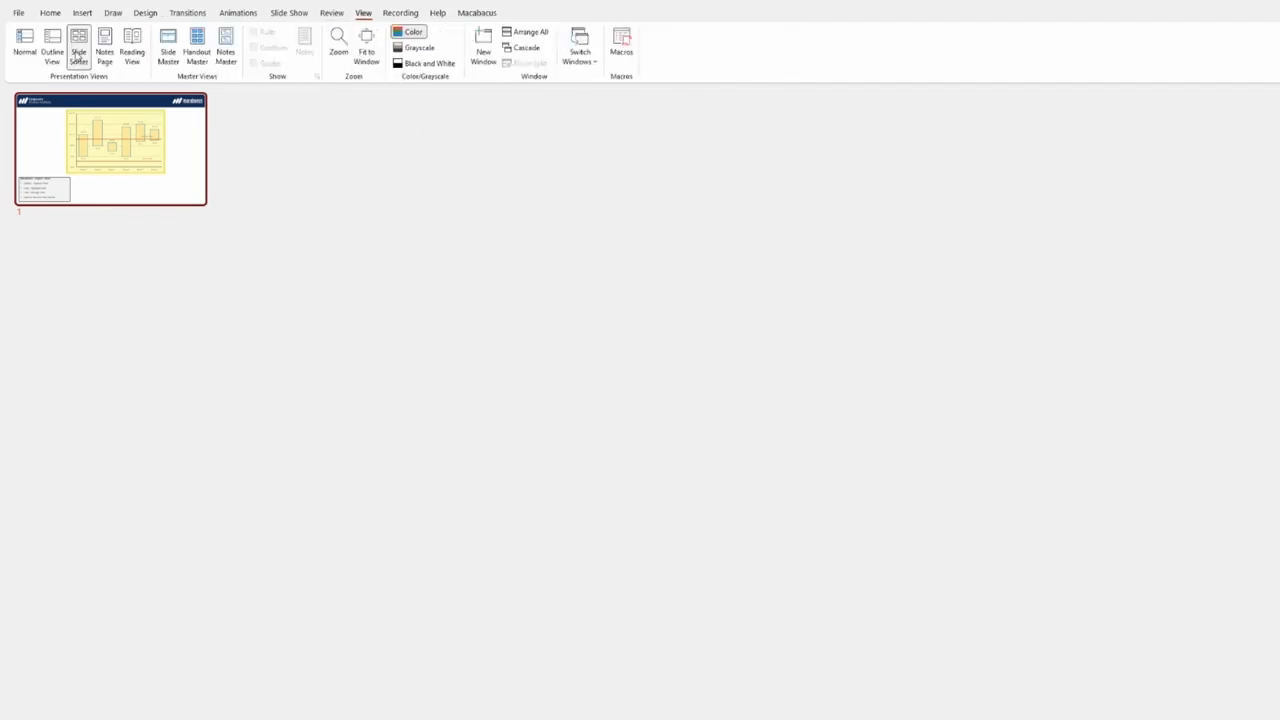